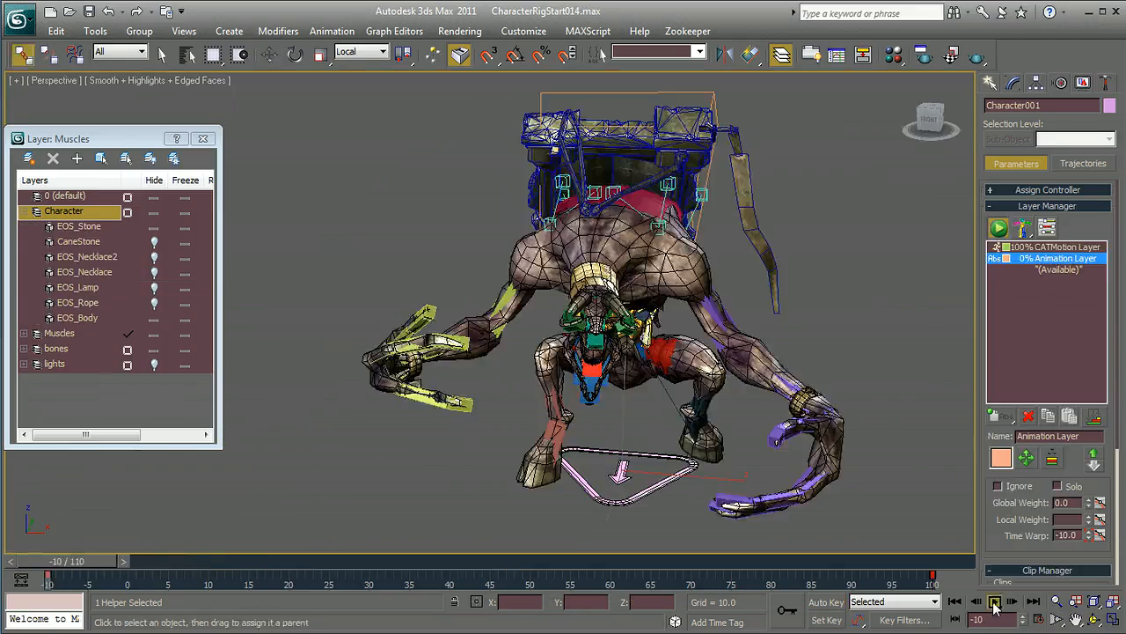
Switch Layer 4's blend mode from Normal to Screen, then Overlay, and adjust brush opacity
left_click(994, 602)
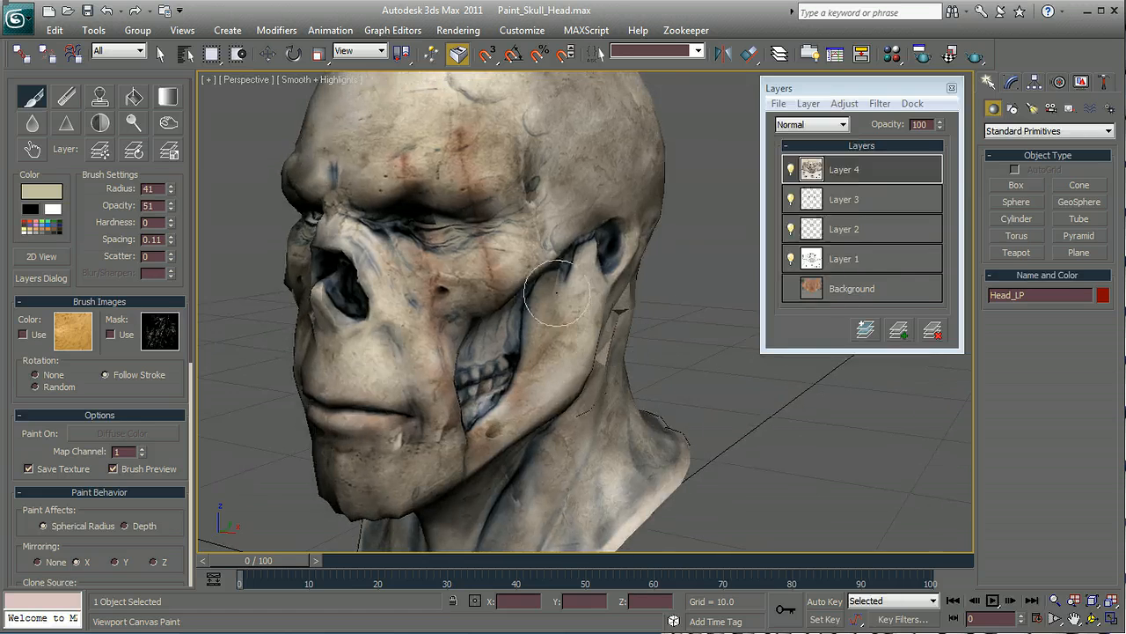
left_click(836, 124)
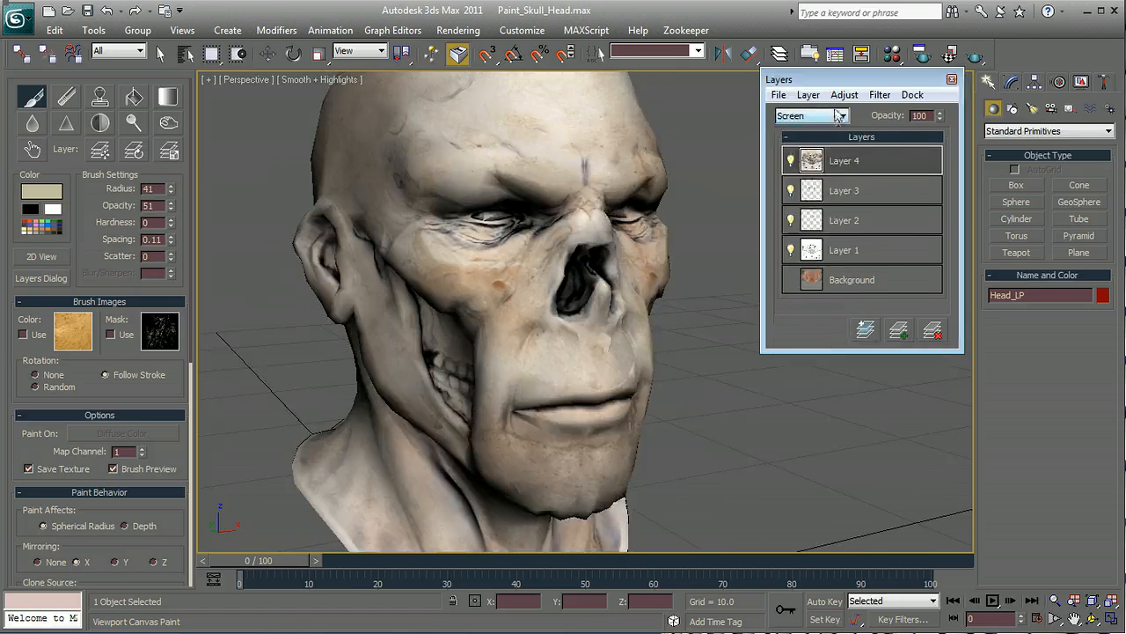
left_click(810, 116)
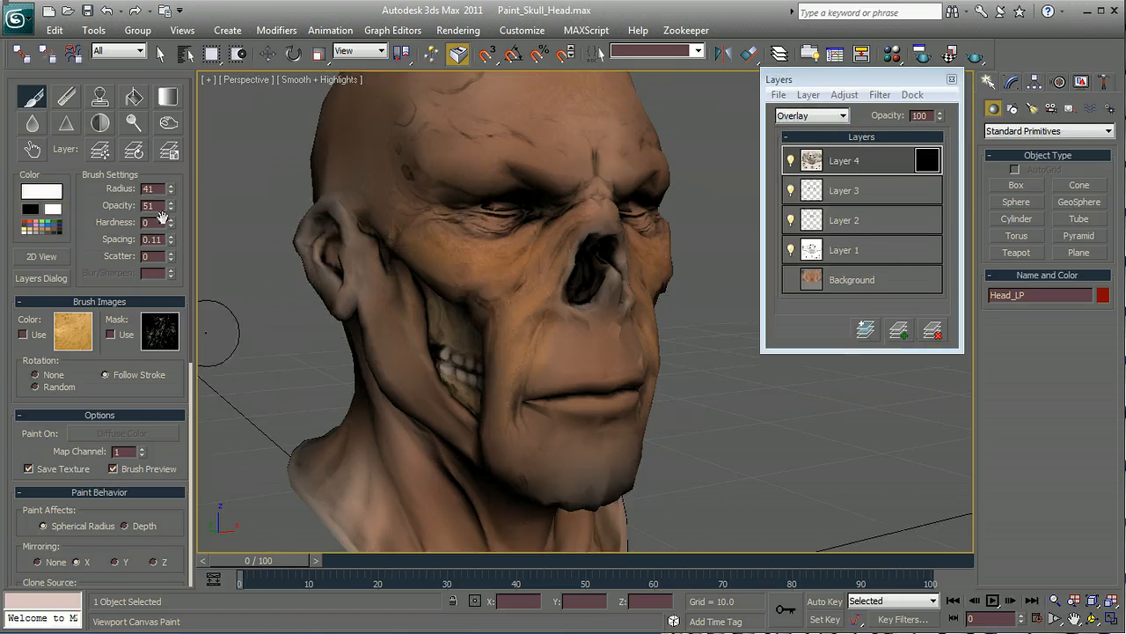
left_click_drag(220, 330, 492, 414)
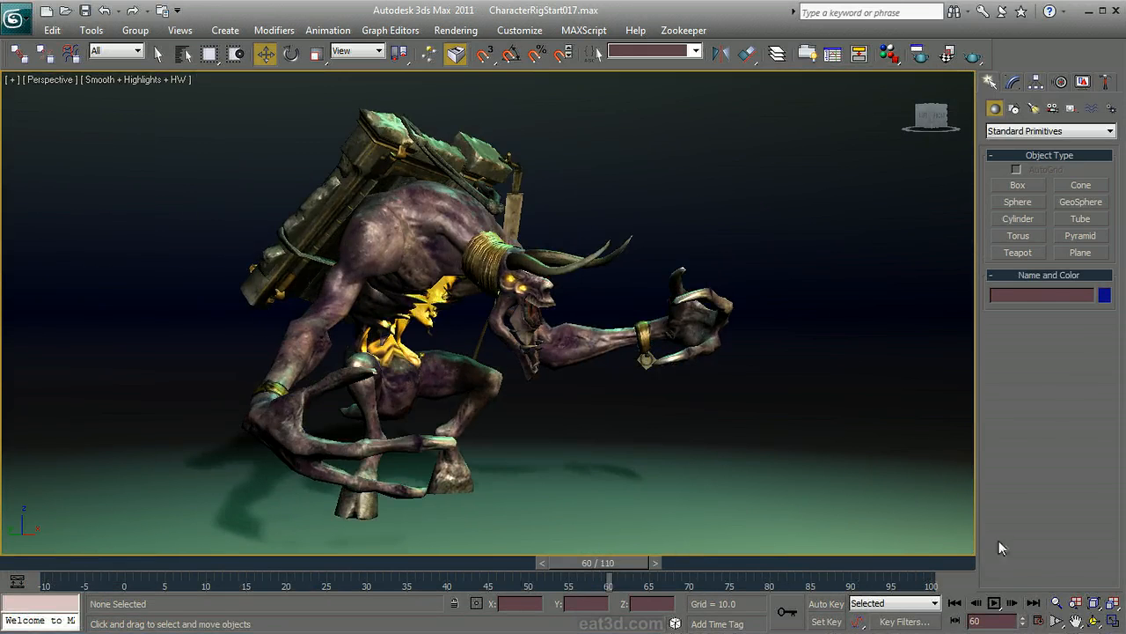
Hide the Character layer, unhide the bones and Muscles layers, and scrub the animation
left_click(994, 603)
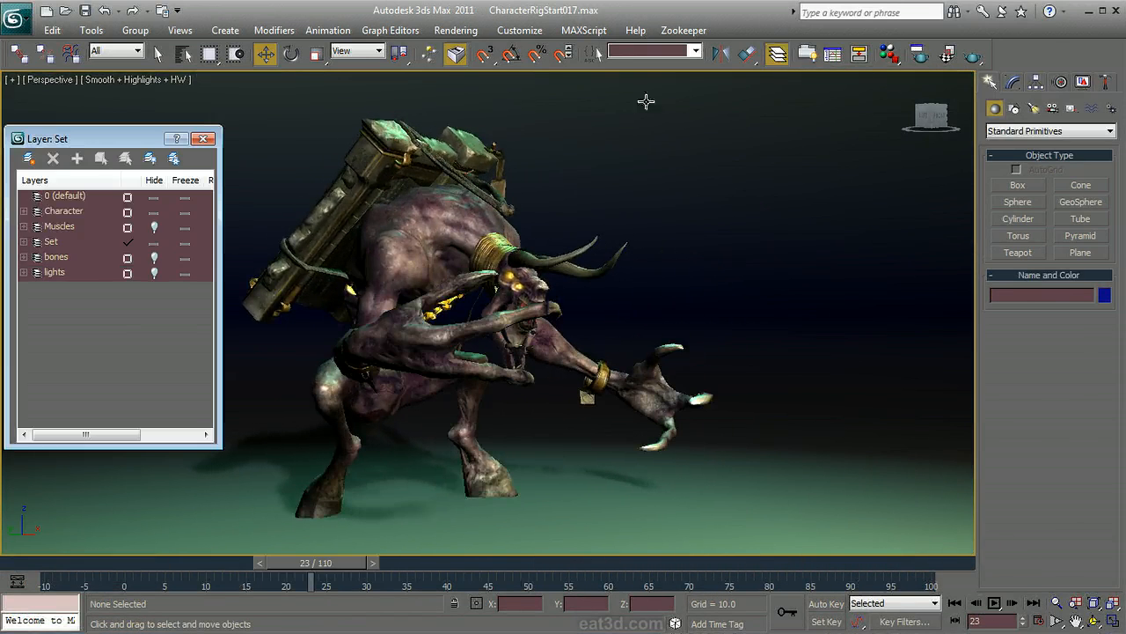
left_click(56, 256)
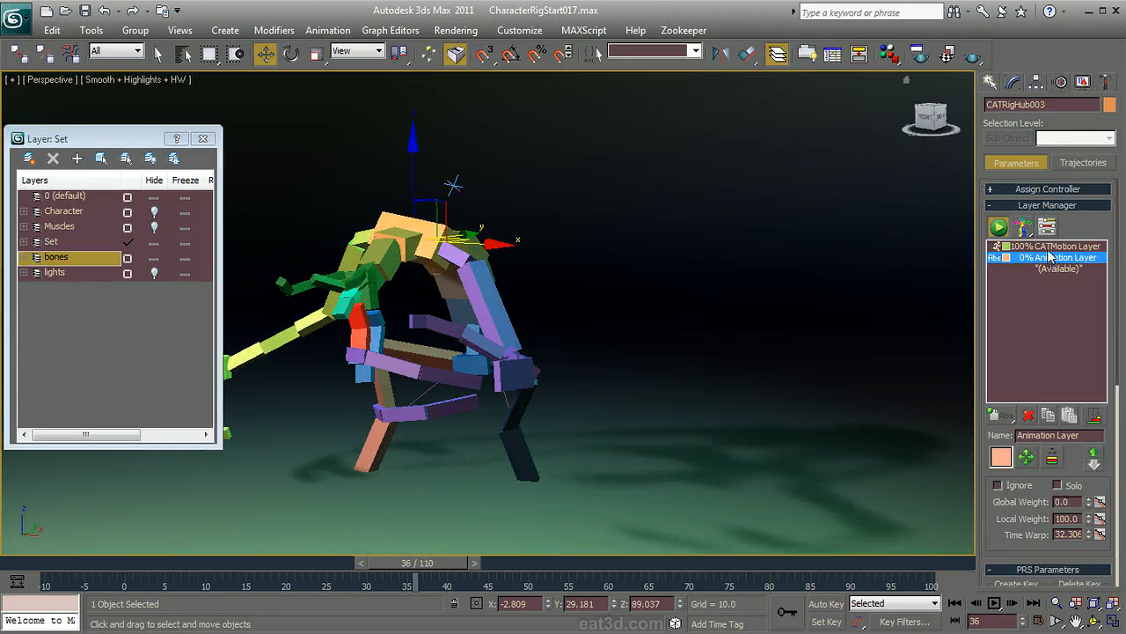
left_click(59, 226)
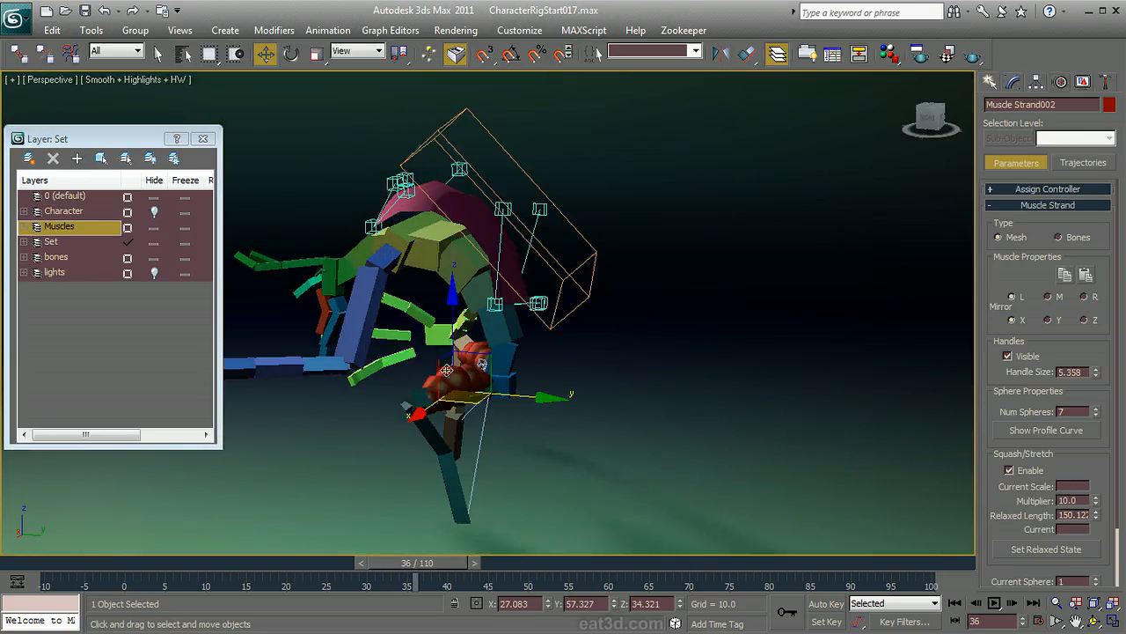
left_click_drag(413, 563, 220, 562)
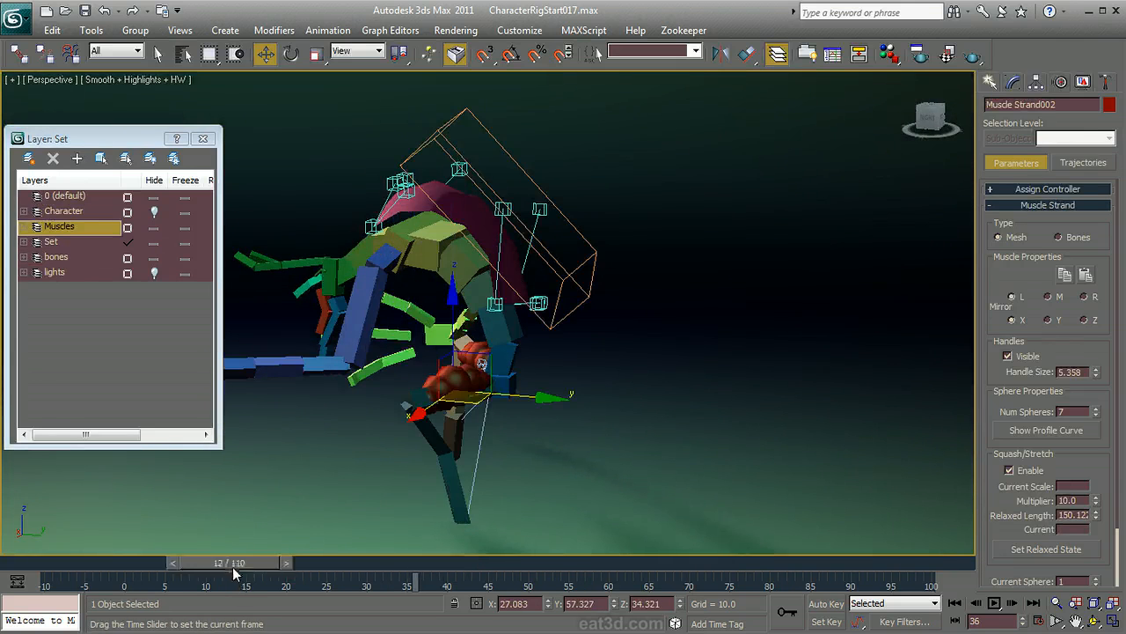
left_click_drag(238, 563, 323, 563)
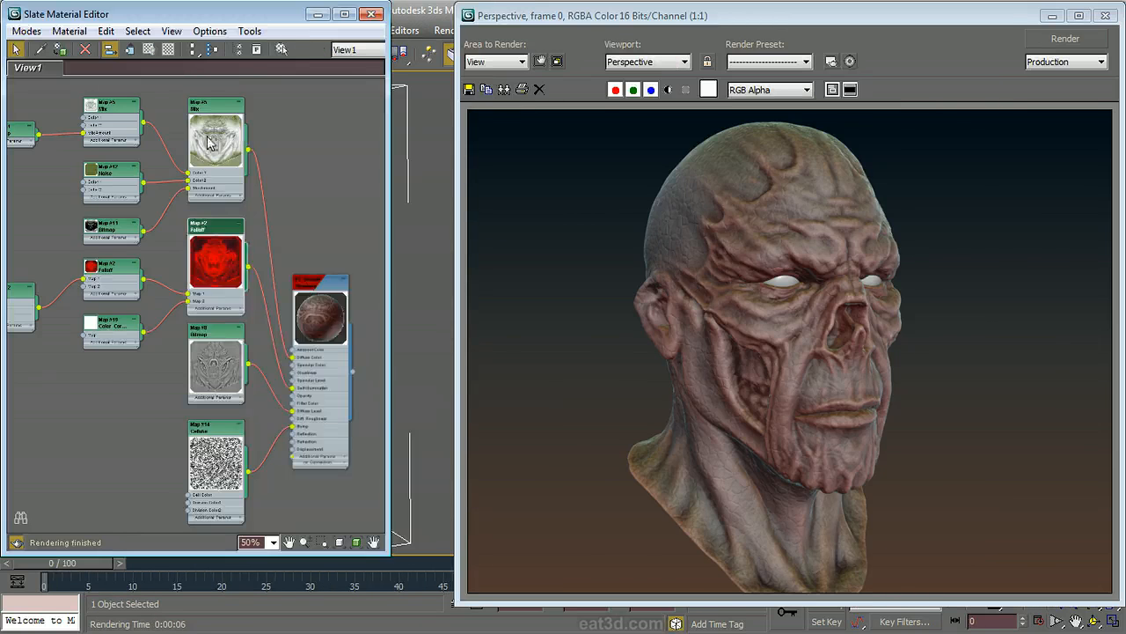
Open a map node's large texture preview and switch it from Cavity.jpg to SSS.jpg
double_click(215, 136)
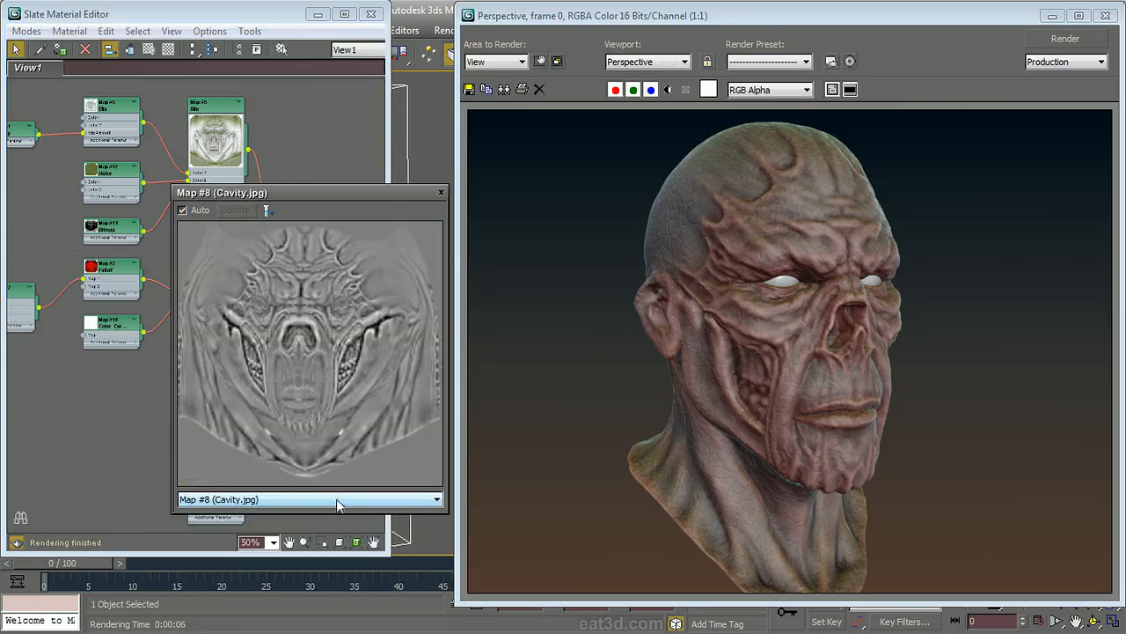
left_click(437, 498)
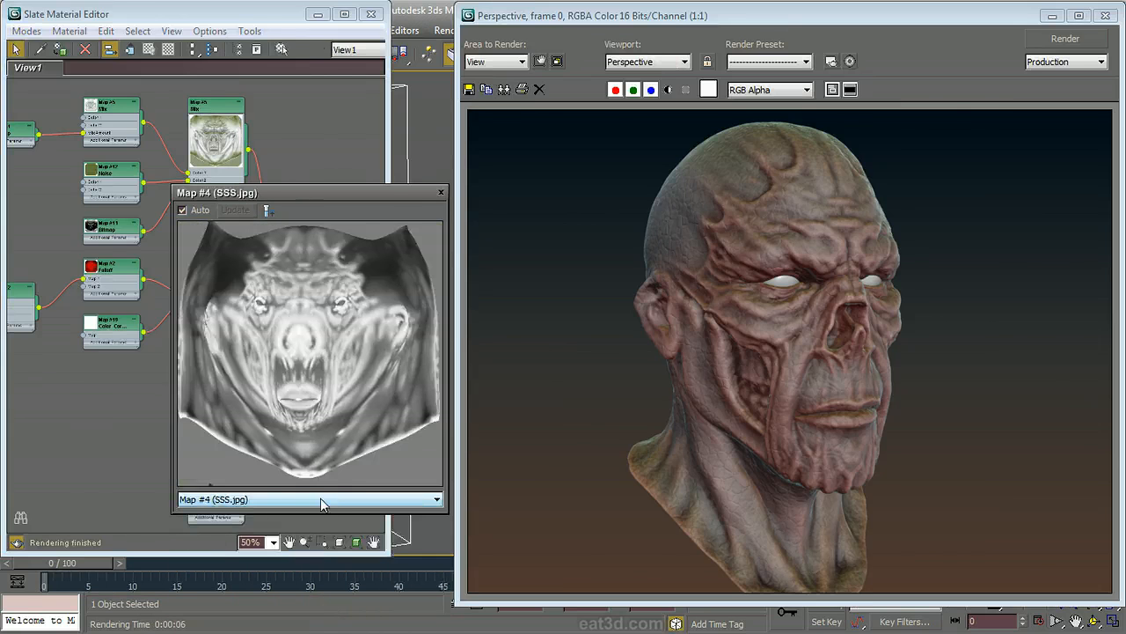
left_click(438, 499)
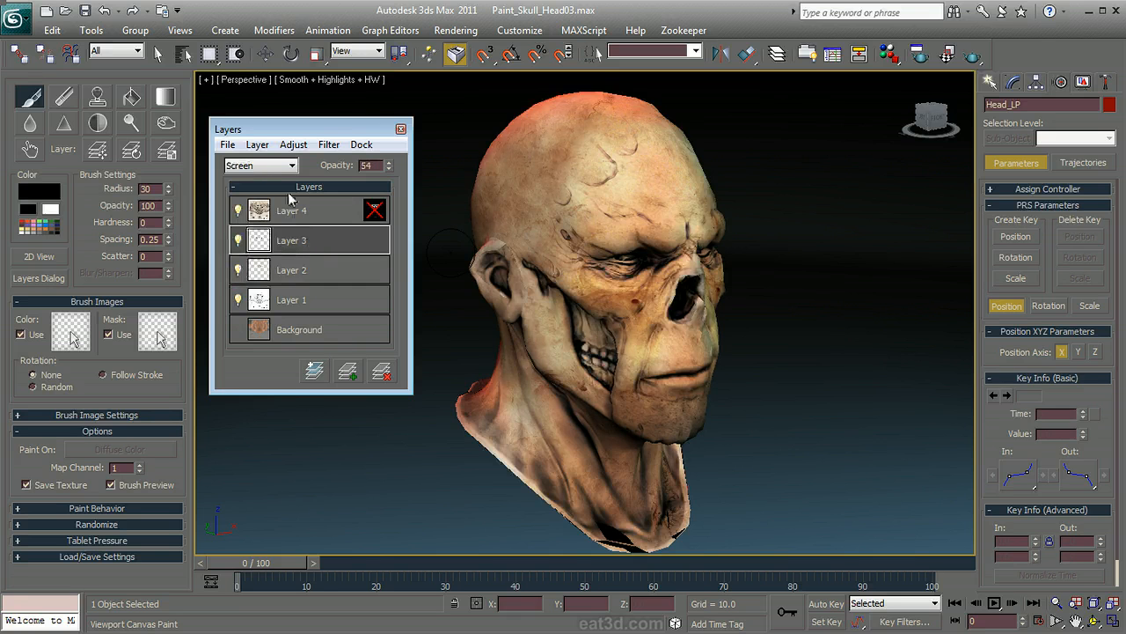
Change Layer 3's blend mode from Screen to Darken, then to Normal
left_click(290, 165)
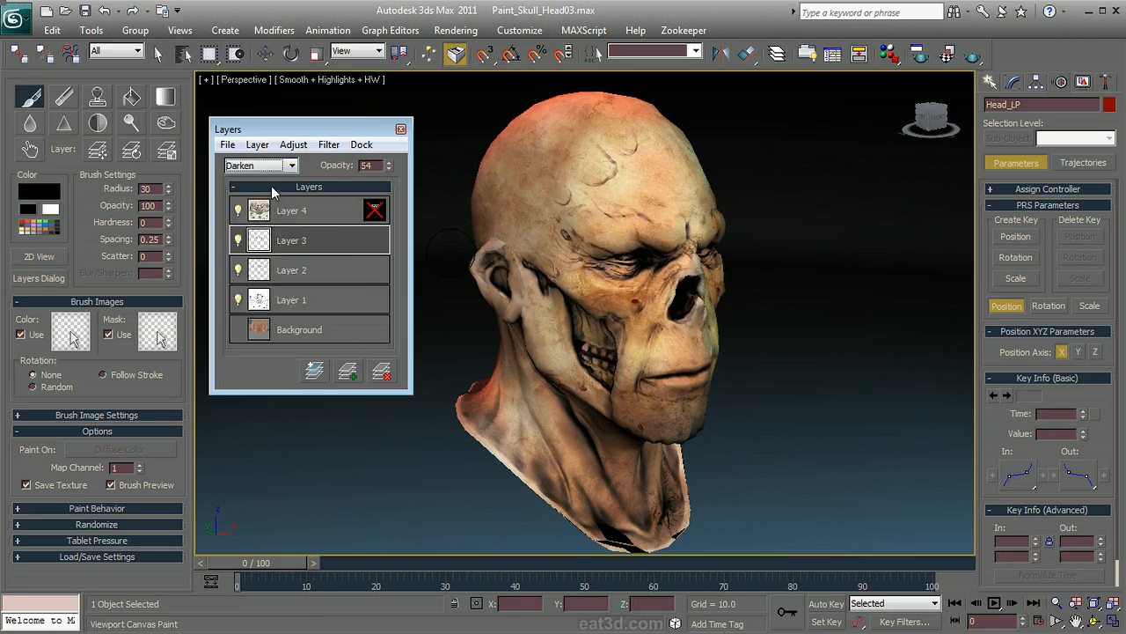
left_click(290, 165)
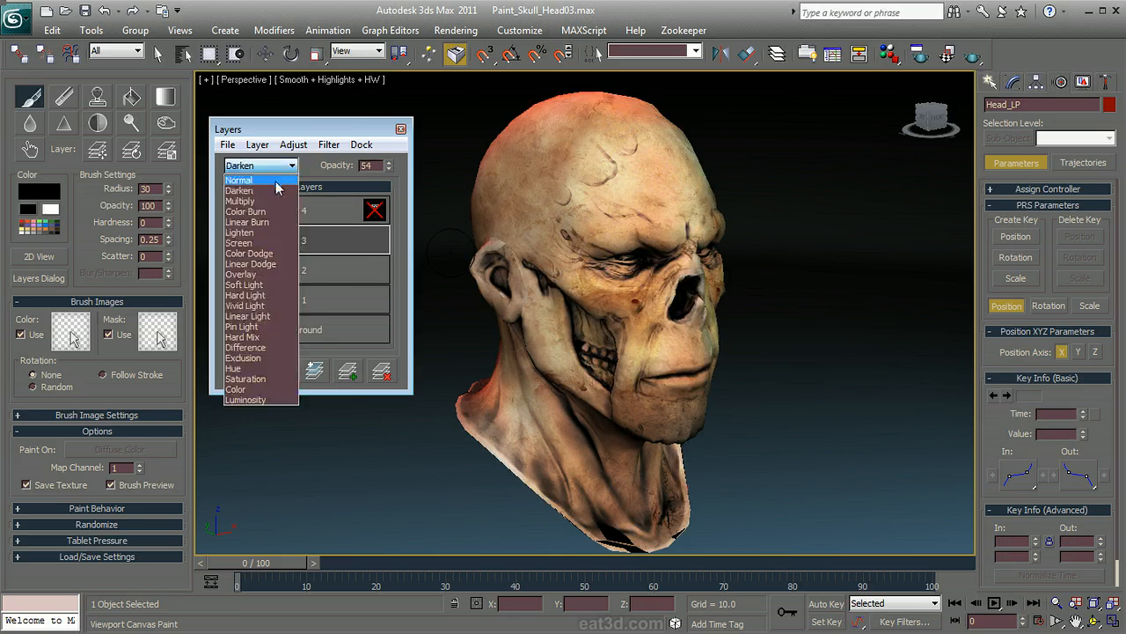
left_click(240, 180)
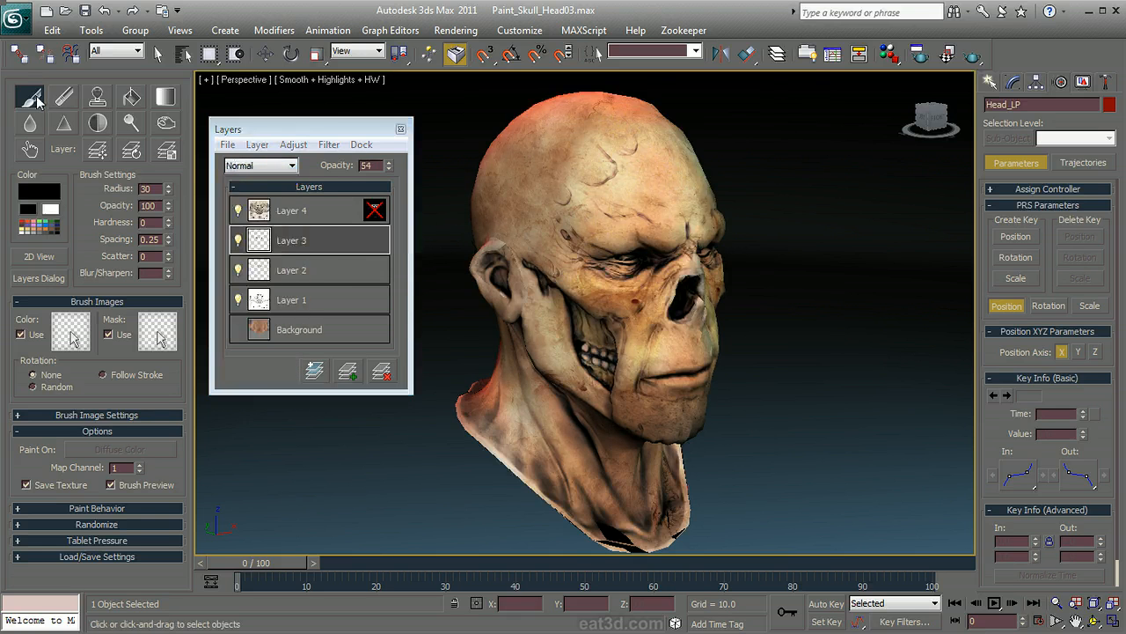